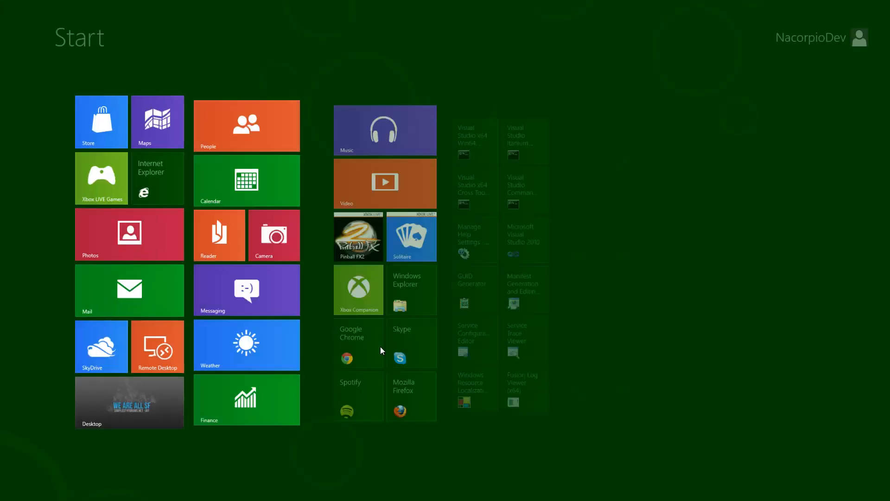
# - Launch Visual Studio 2010 from its Windows 8 Start screen tile
pyautogui.click(129, 402)
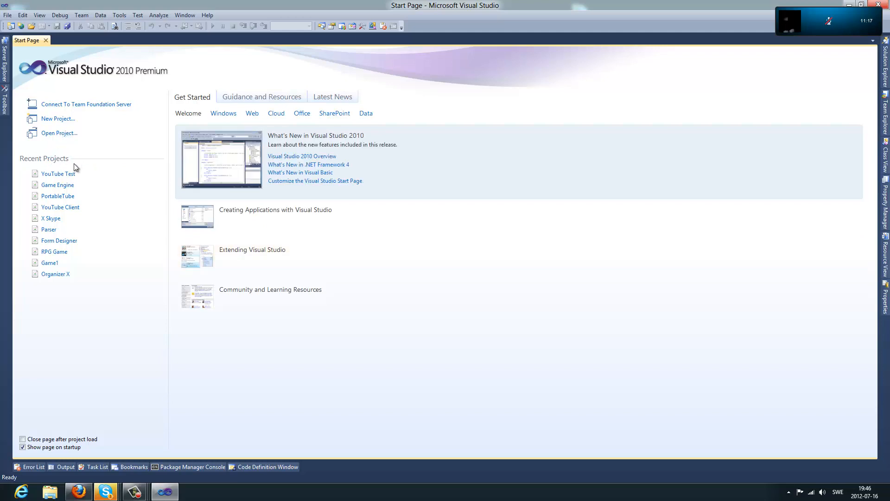
pyautogui.moveTo(58, 173)
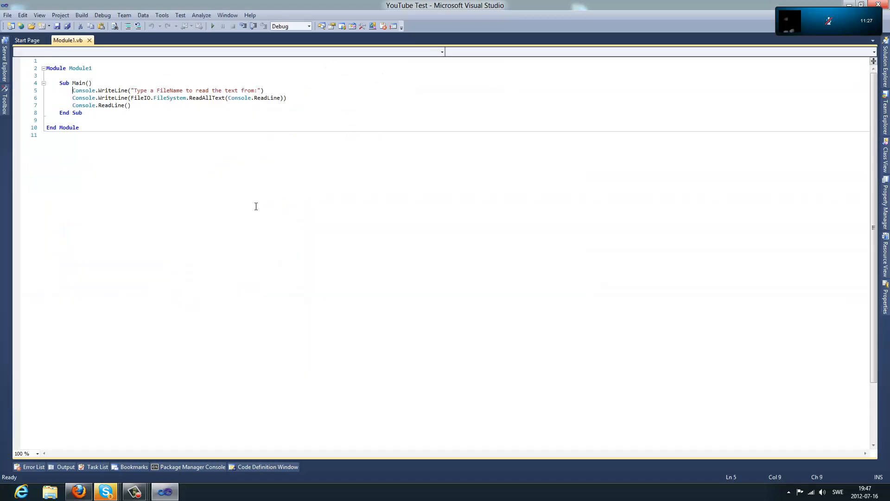
# - Insert a 'String|Integer comment above Sub Main, with blank lines below it
pyautogui.click(101, 75)
pyautogui.write("'")
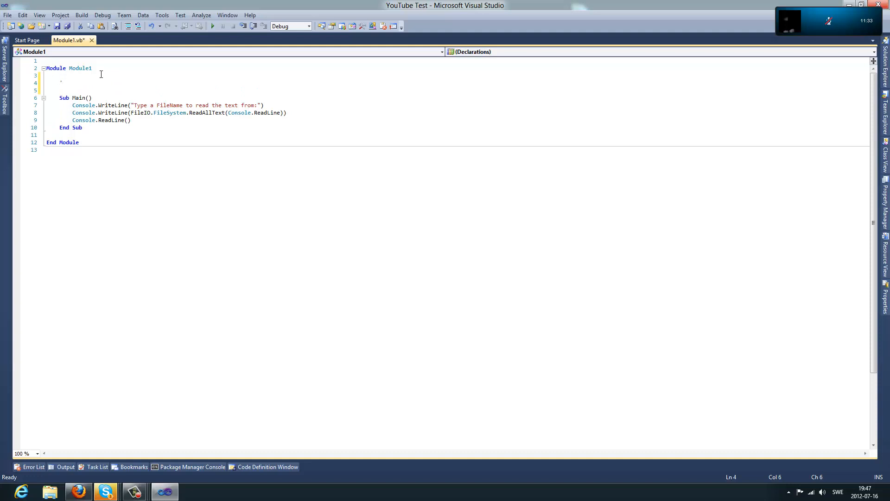
pyautogui.write('String')
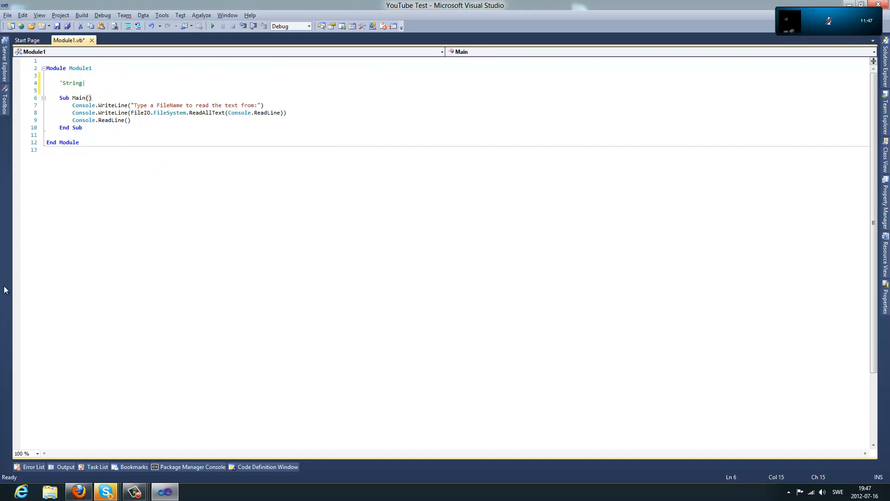
pyautogui.click(60, 90)
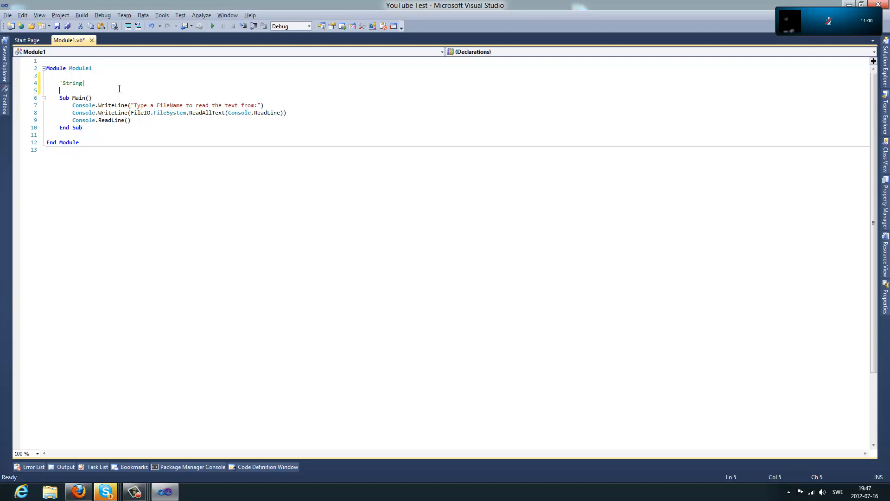
pyautogui.write('Inte')
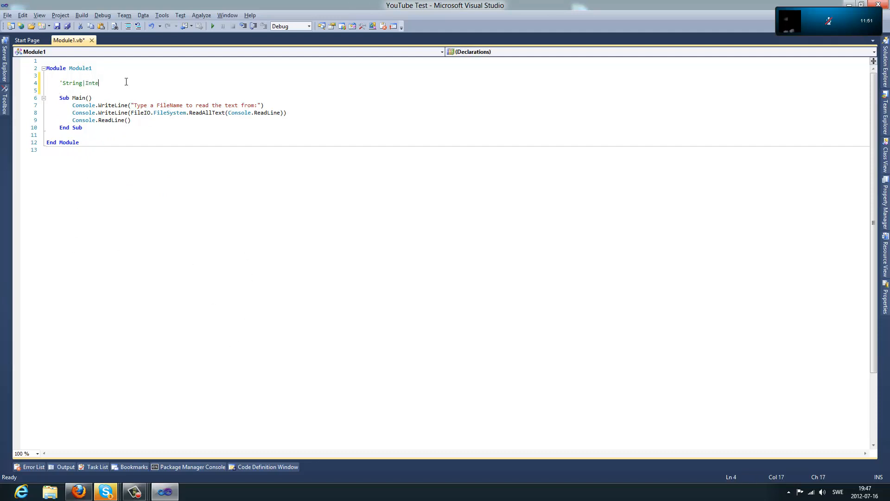
pyautogui.write('ger')
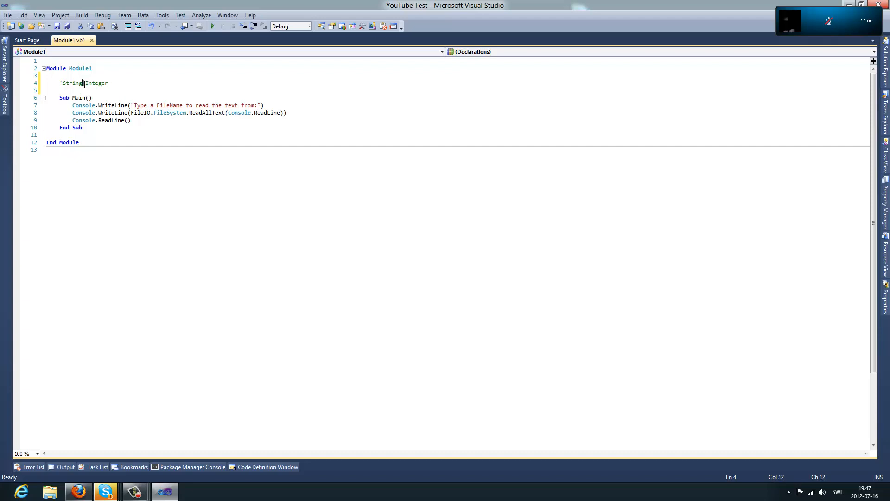
pyautogui.click(131, 119)
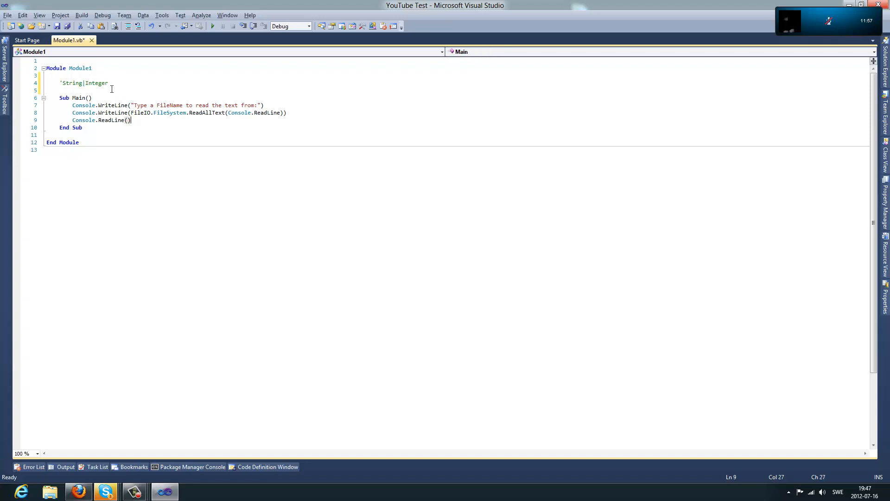
pyautogui.click(69, 83)
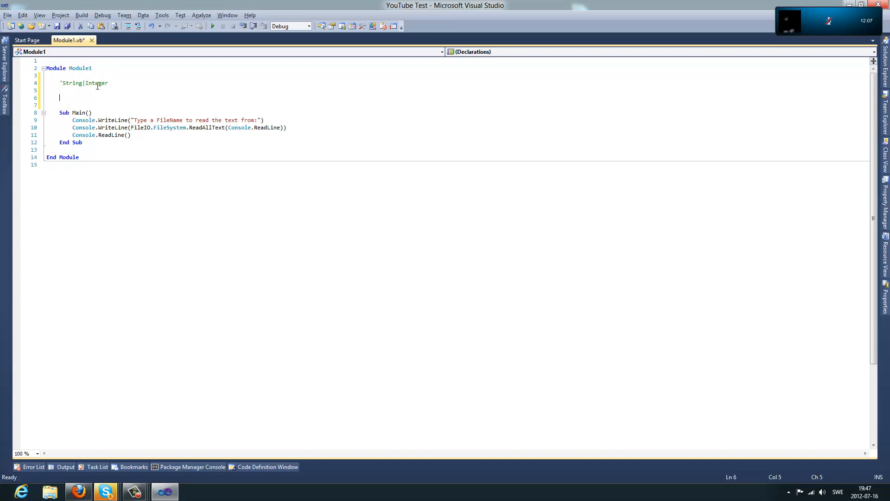
# - Declare Dim theString As String = getFrom.Split("|")(0) and start a new line
pyautogui.write('Dim t')
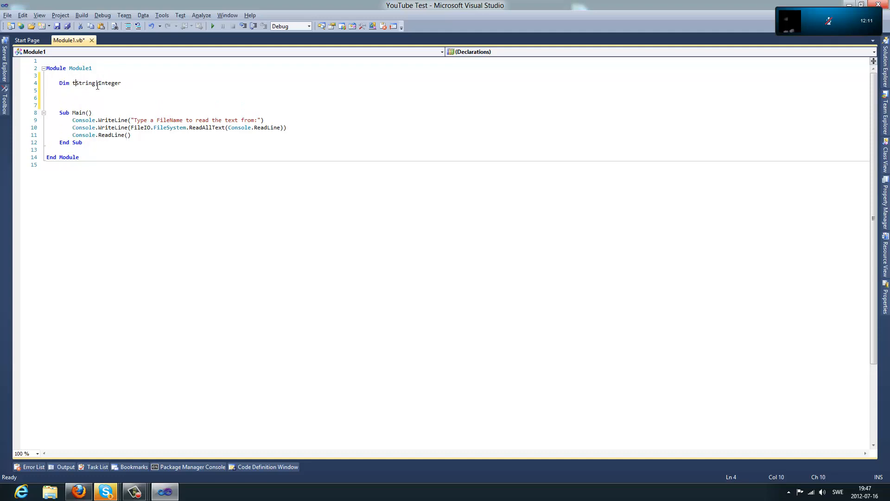
pyautogui.write('heString As String = "')
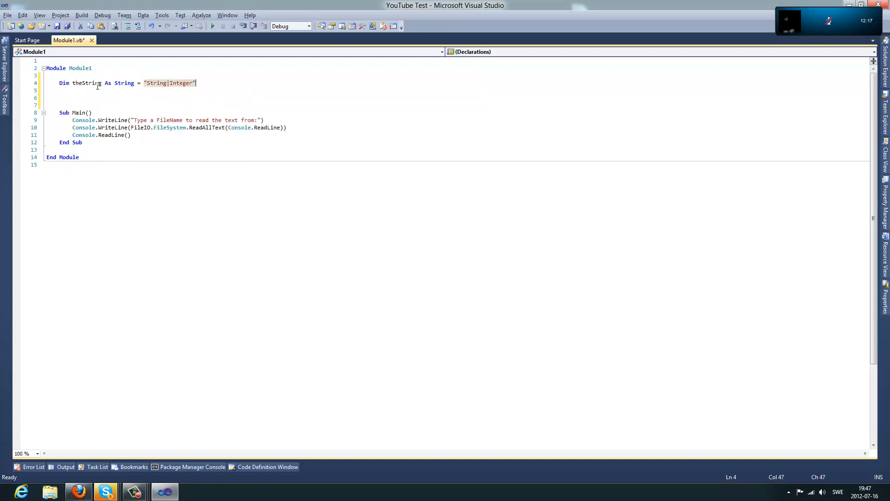
pyautogui.write('Dim')
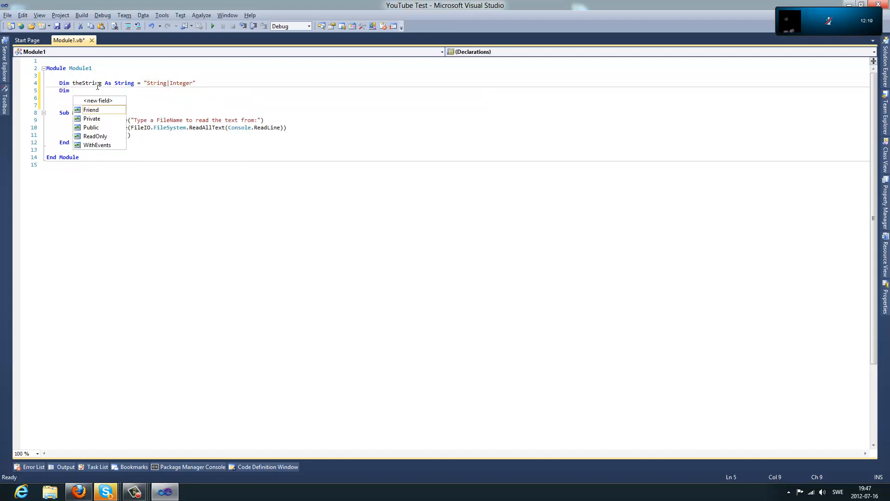
pyautogui.moveTo(91, 110)
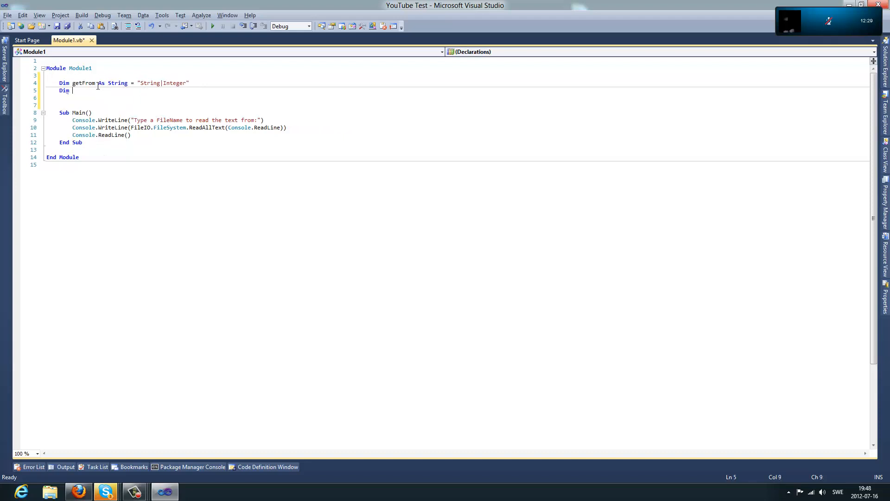
pyautogui.write('the')
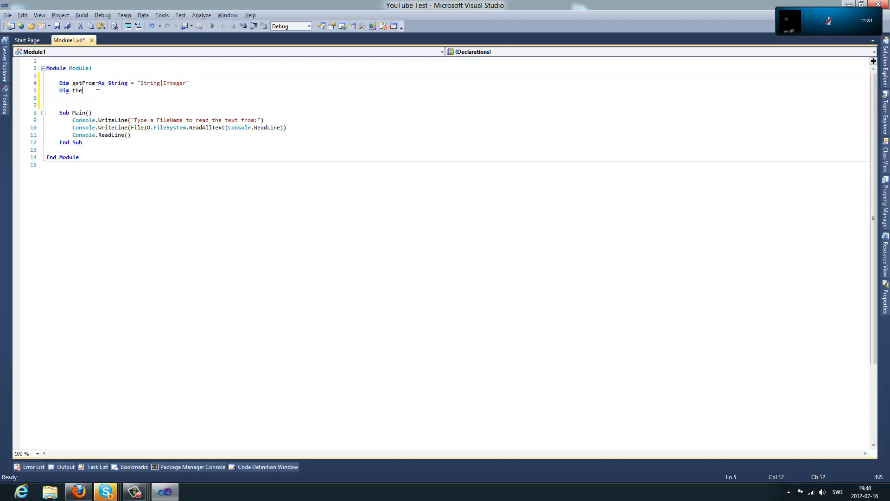
pyautogui.write('String As String =')
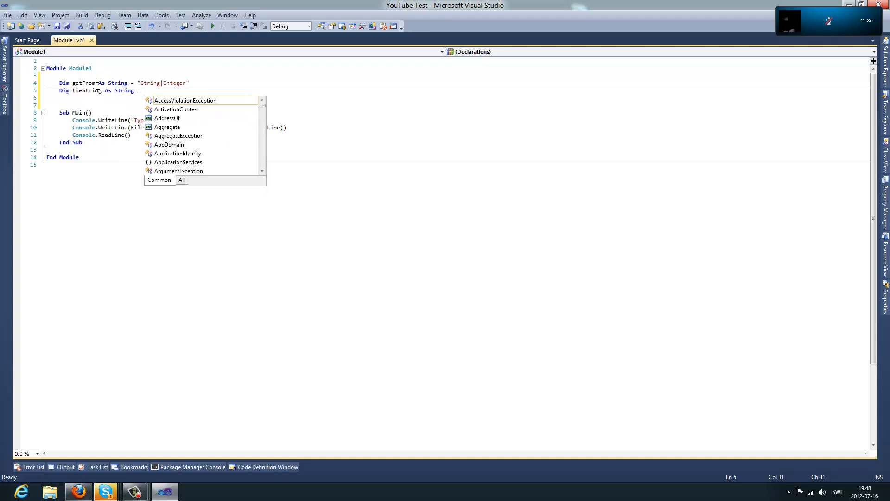
pyautogui.write('getfr')
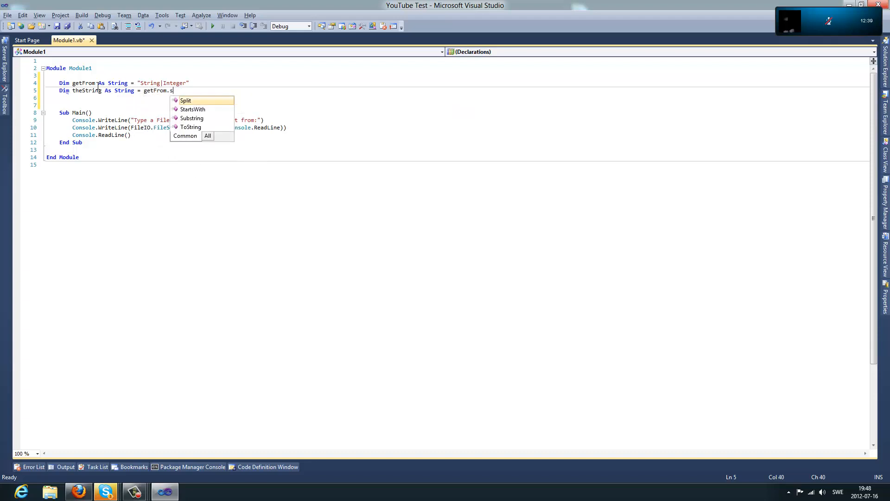
pyautogui.write('plit(')
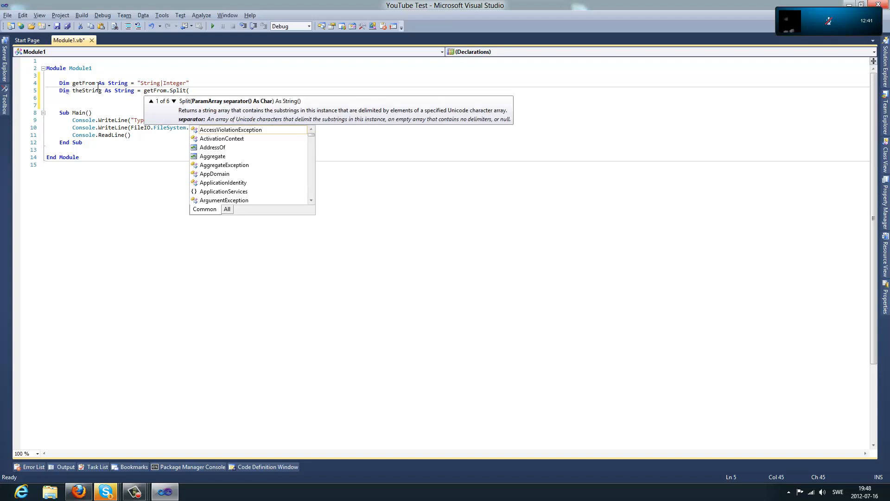
pyautogui.moveTo(230, 130)
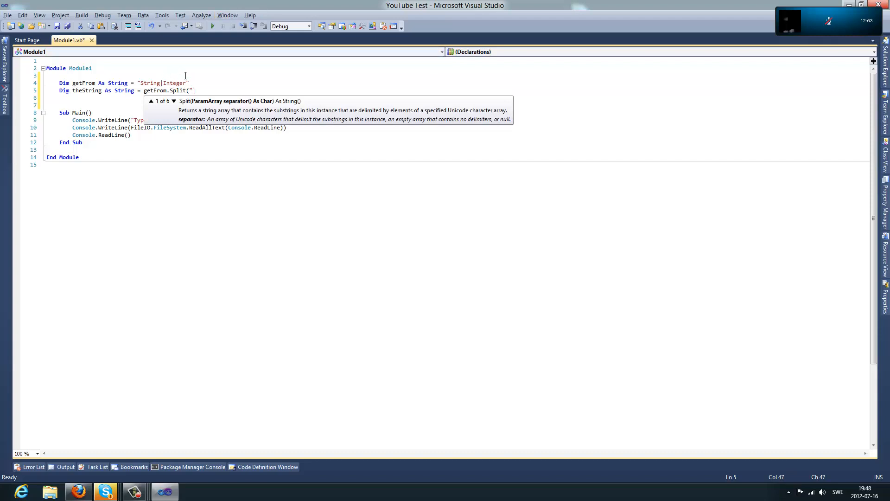
pyautogui.write('|"')
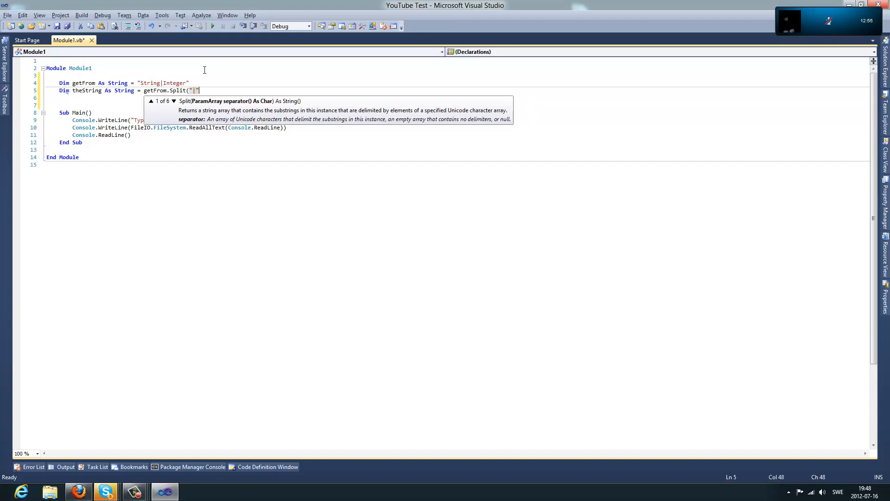
pyautogui.click(148, 83)
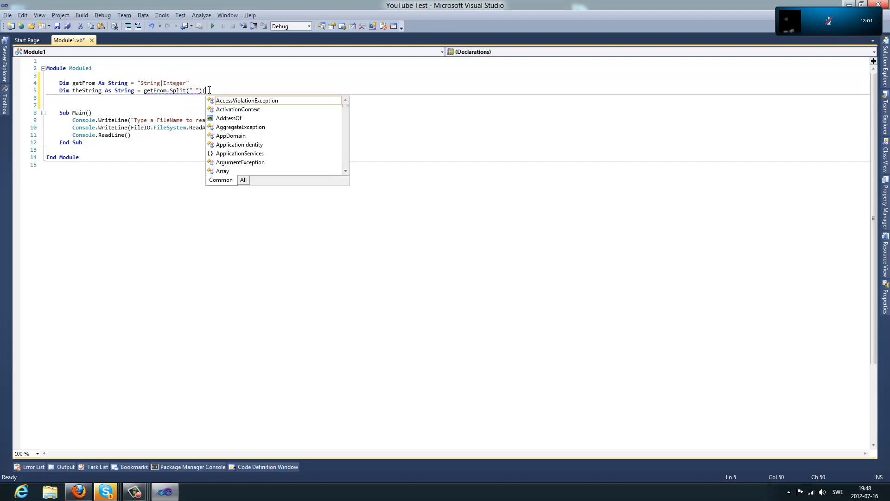
pyautogui.write('01')
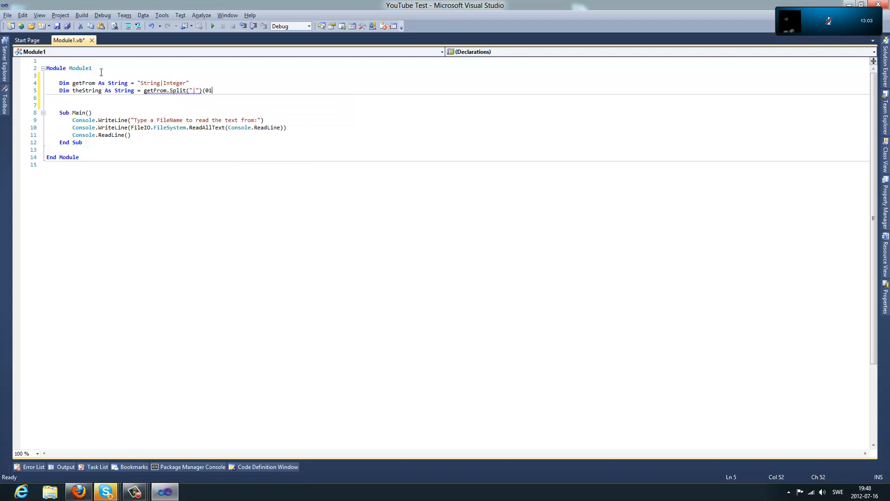
pyautogui.write('1')
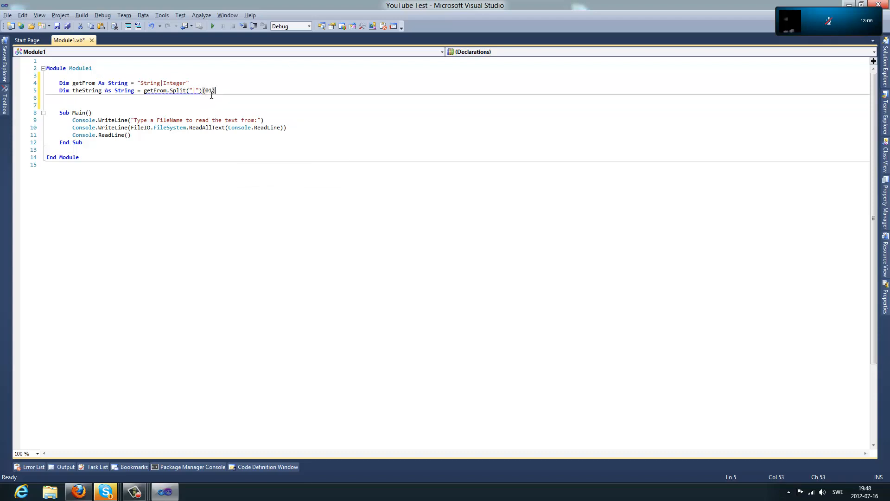
pyautogui.press('Return')
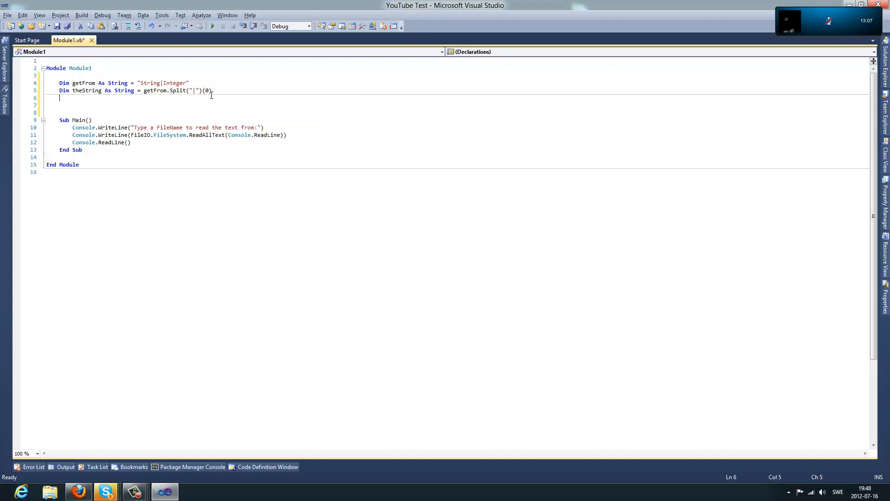
# - Declare Dim theInteger As String = getFrom.Split("|")(…) using IntelliSense
pyautogui.write('Dim t')
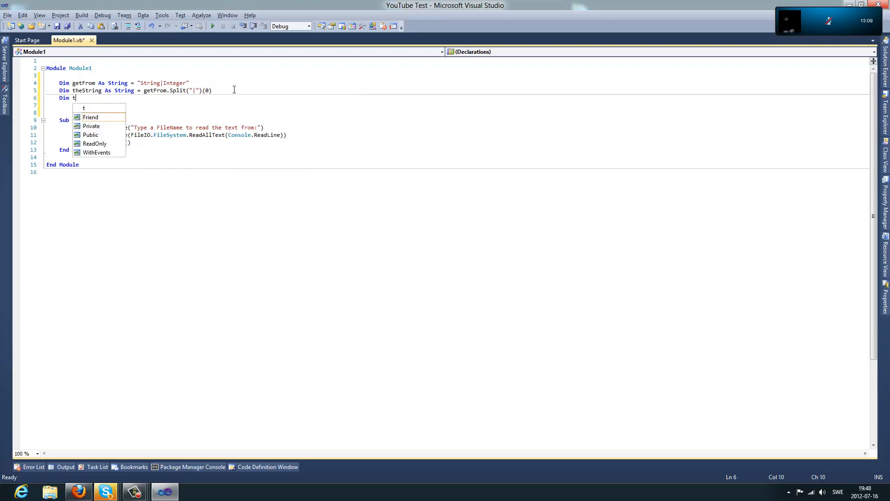
pyautogui.write('heInteger')
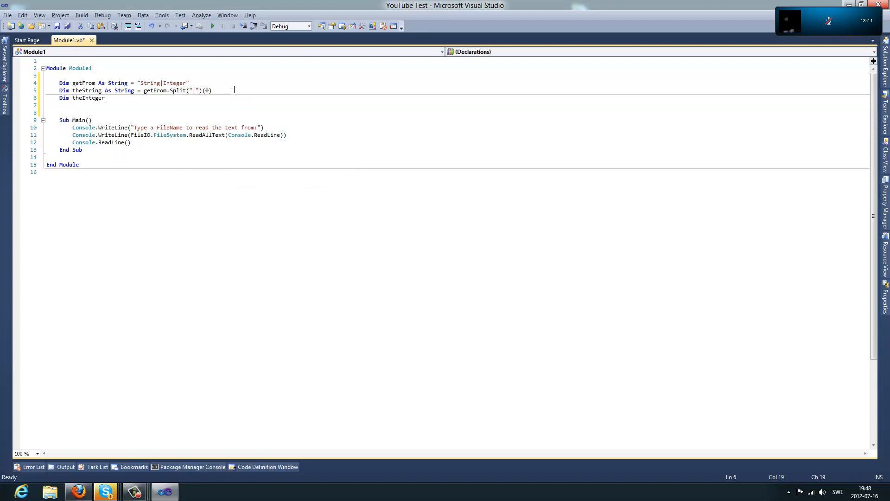
pyautogui.write('As String =')
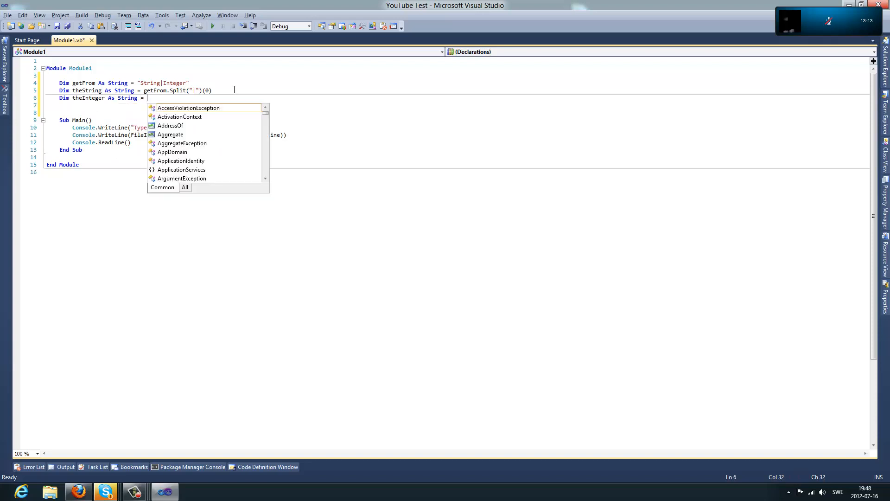
pyautogui.write('getFrom.Split("|")(Module1')
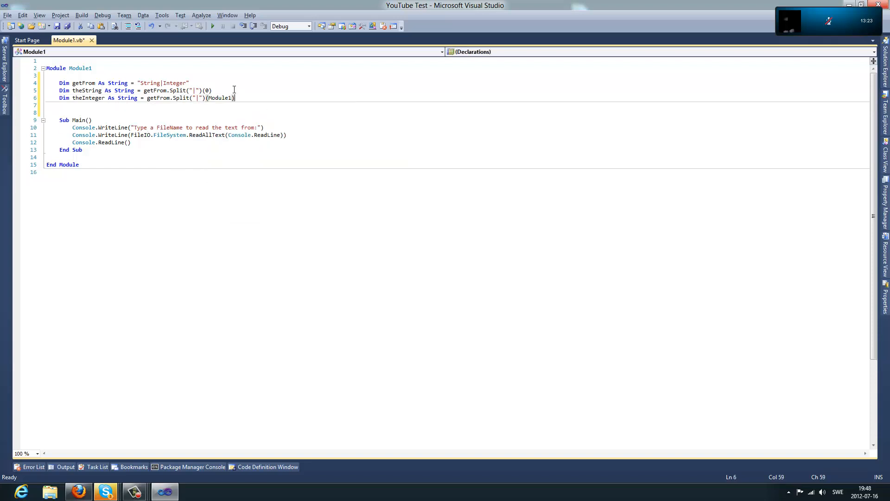
pyautogui.press('Return')
pyautogui.write('Console.')
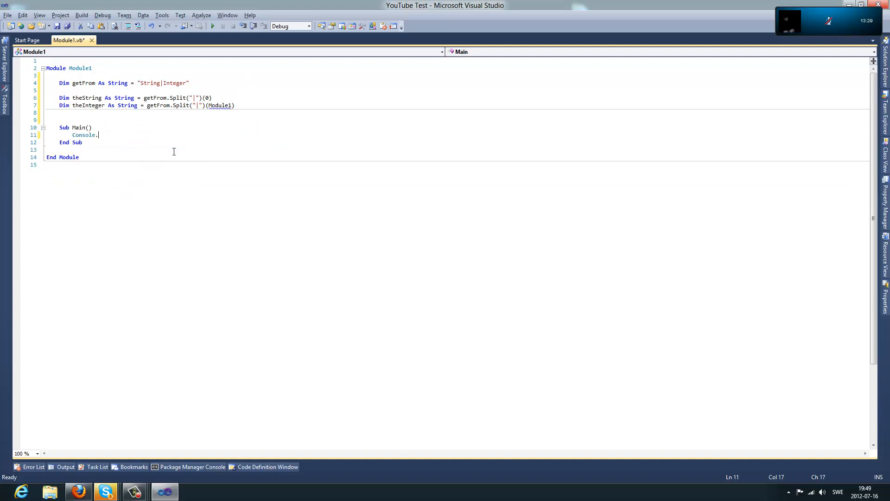
# - Add WriteLine calls printing "The String: " and "The Integer: ", and set theInteger's index to (1)
pyautogui.write('WriteLine("')
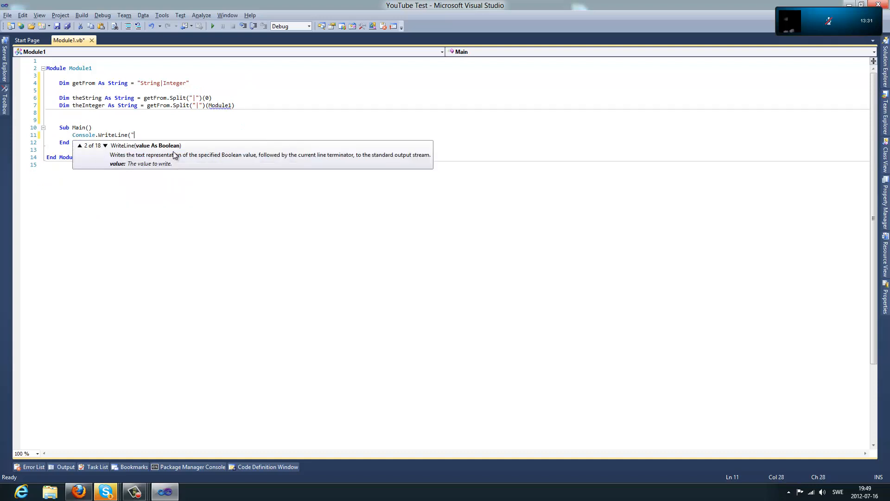
pyautogui.write('The String')
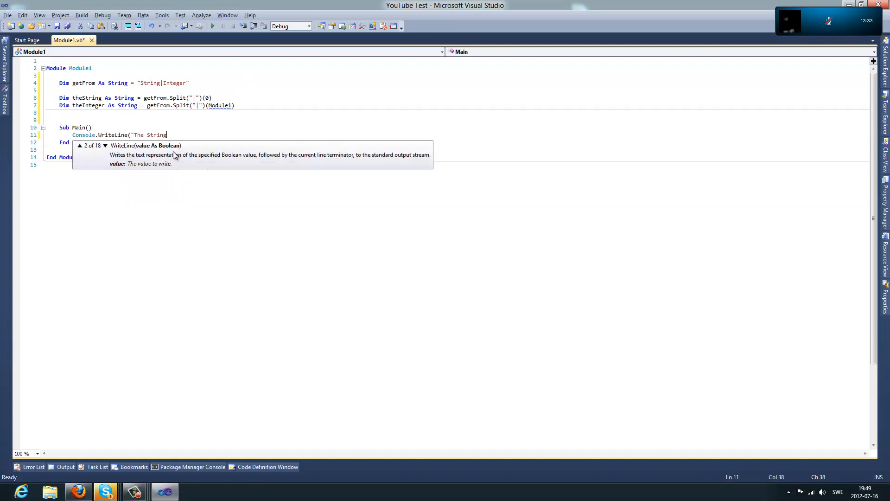
pyautogui.write(': " & theString')
pyautogui.write('Console.WriteLine("')
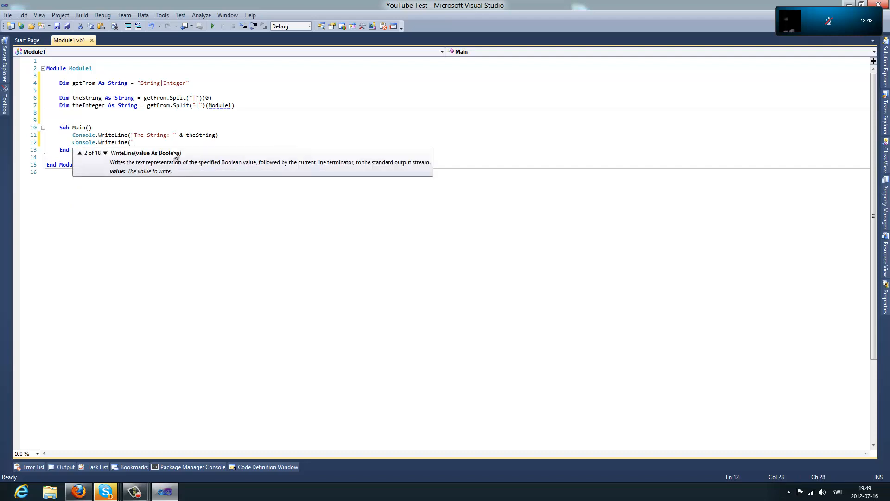
pyautogui.write('The Integer: "')
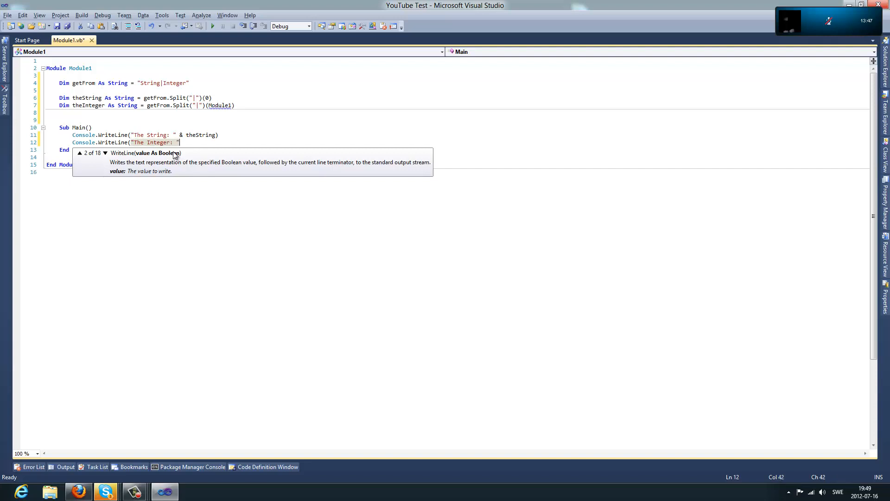
pyautogui.write('& theInteger')
pyautogui.write('Console.ReadLine(')
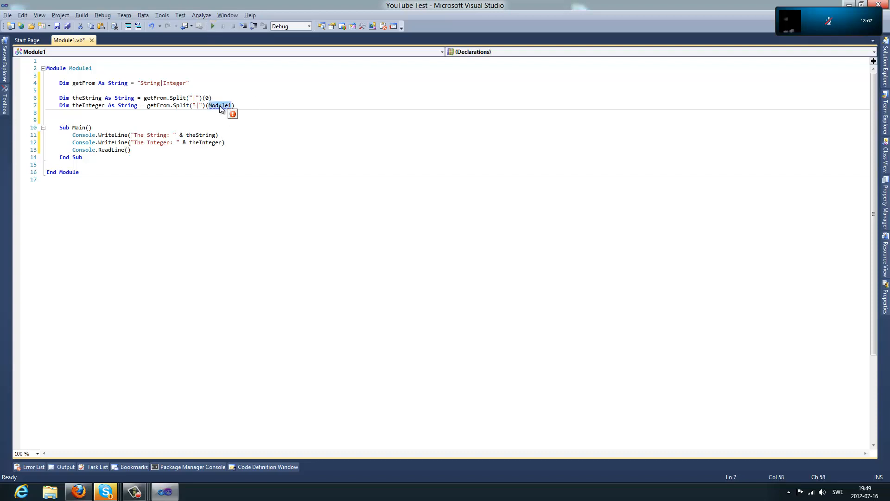
pyautogui.write('1')
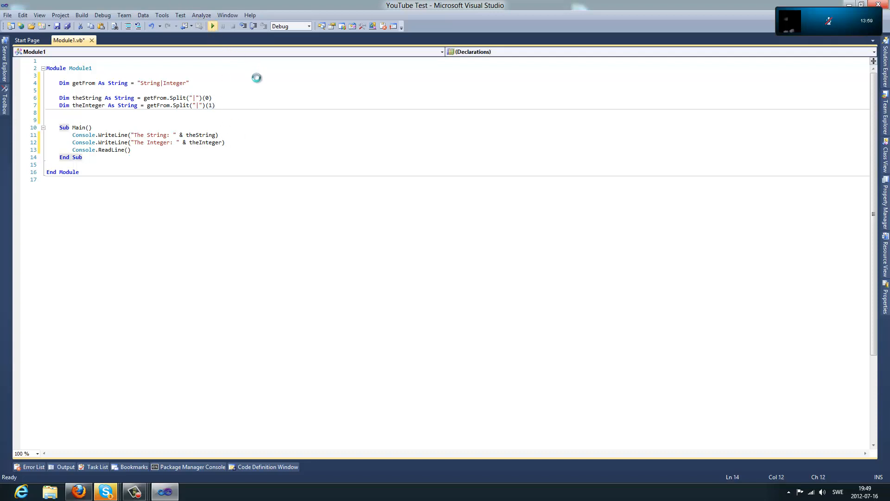
# - Start debugging so the console shows "The String: String" and "The Integer: Integer"
pyautogui.click(212, 26)
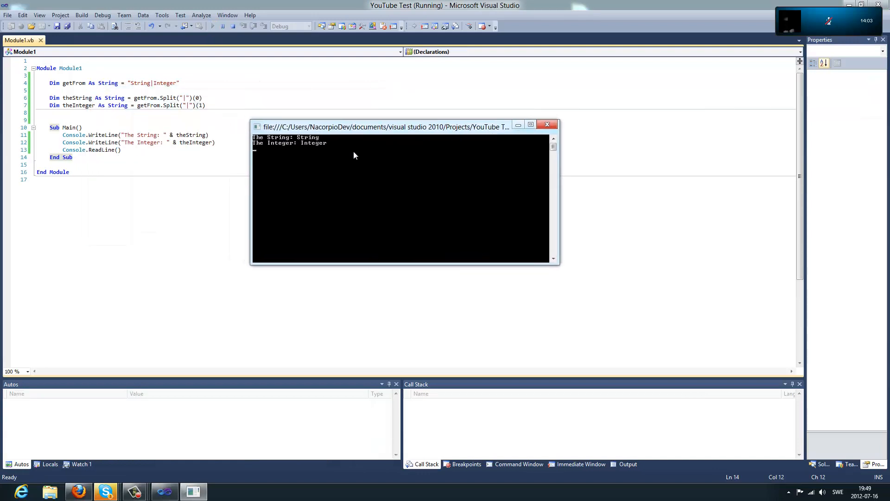
pyautogui.moveTo(246, 114)
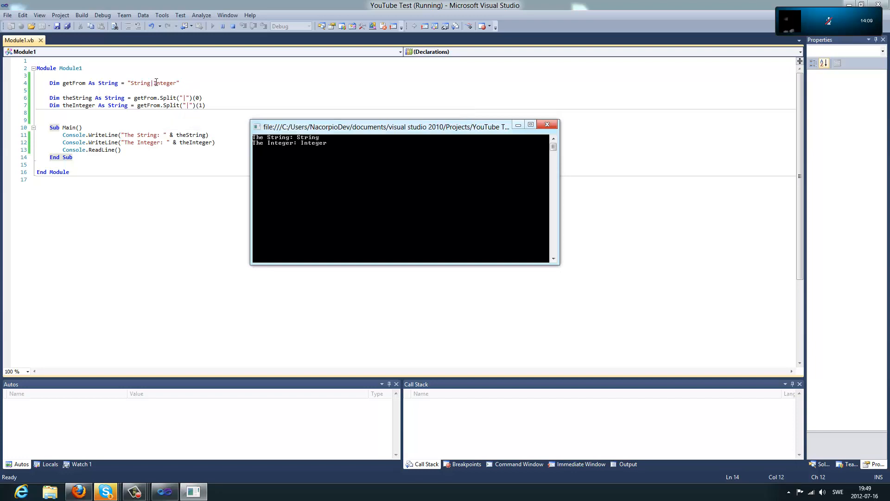
pyautogui.moveTo(381, 117)
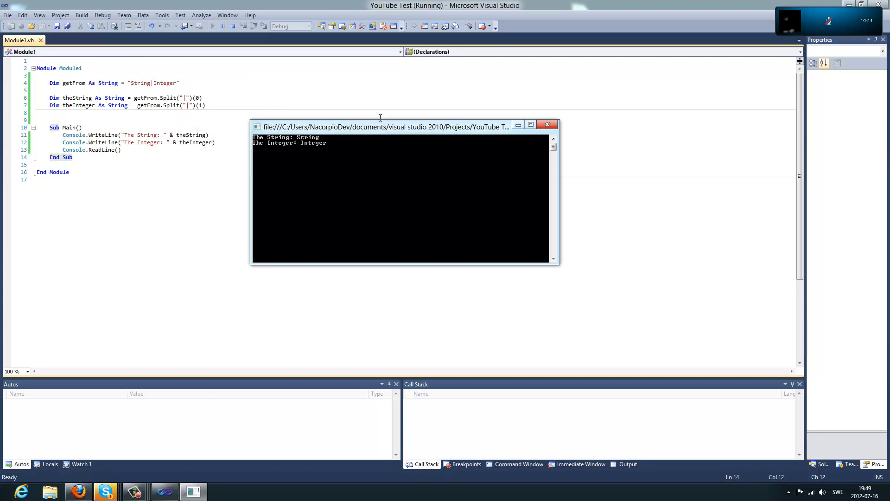
pyautogui.moveTo(400, 138)
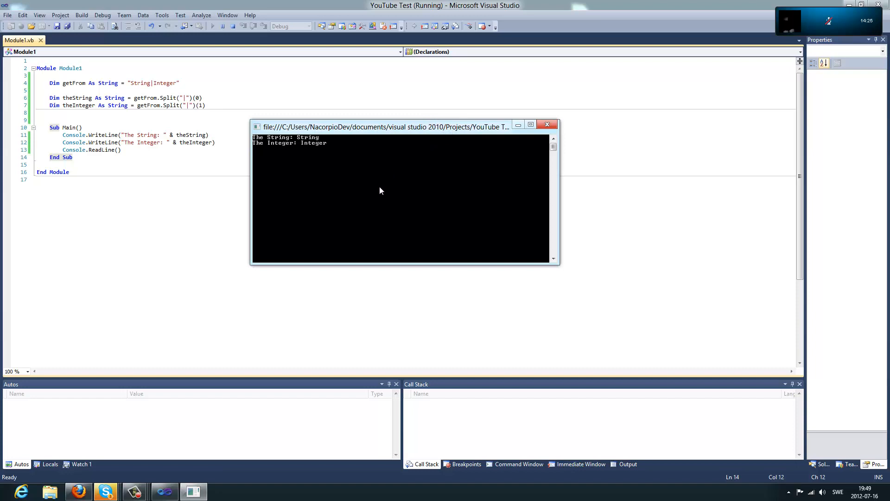
pyautogui.moveTo(374, 195)
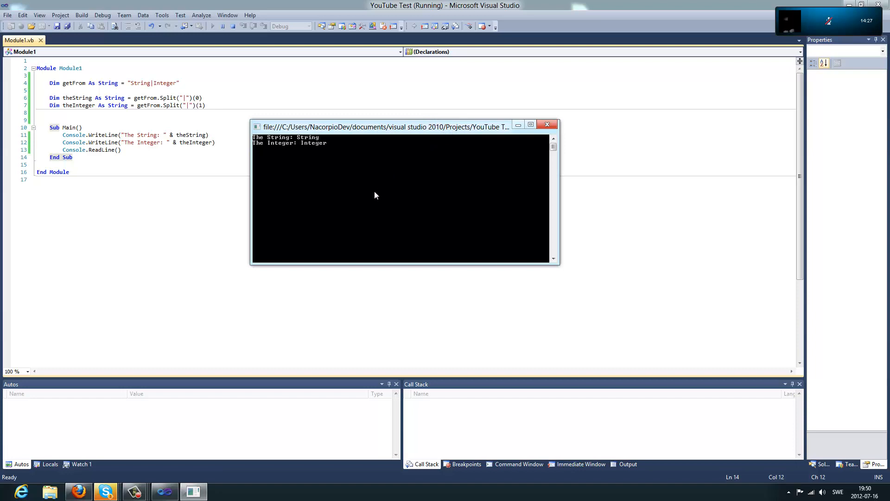